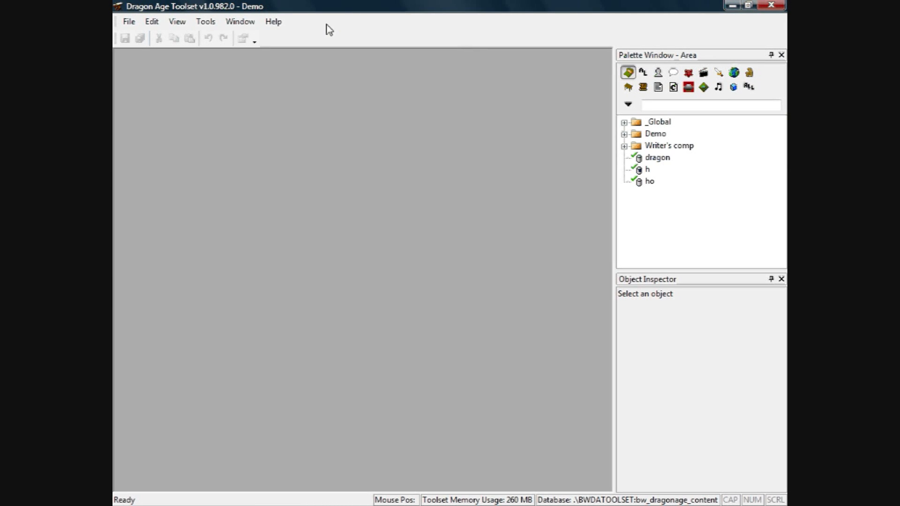
mouse_move(443, 152)
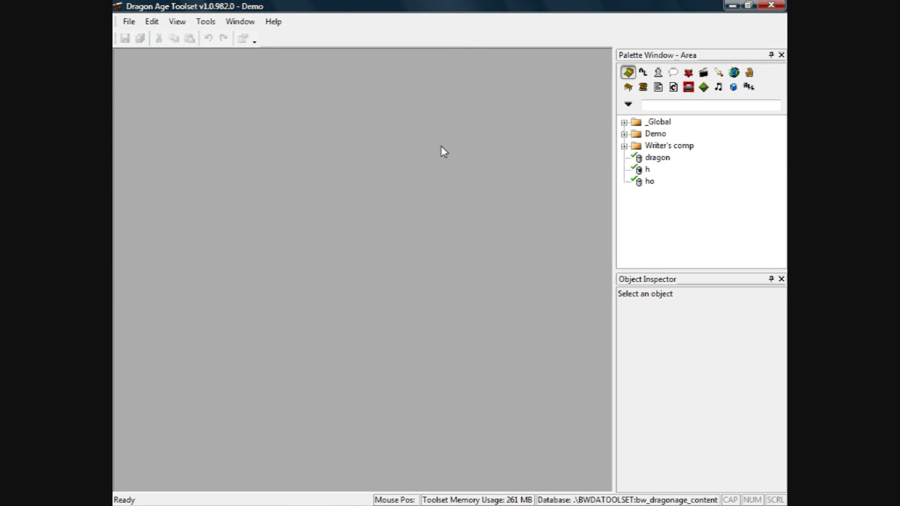
mouse_move(468, 194)
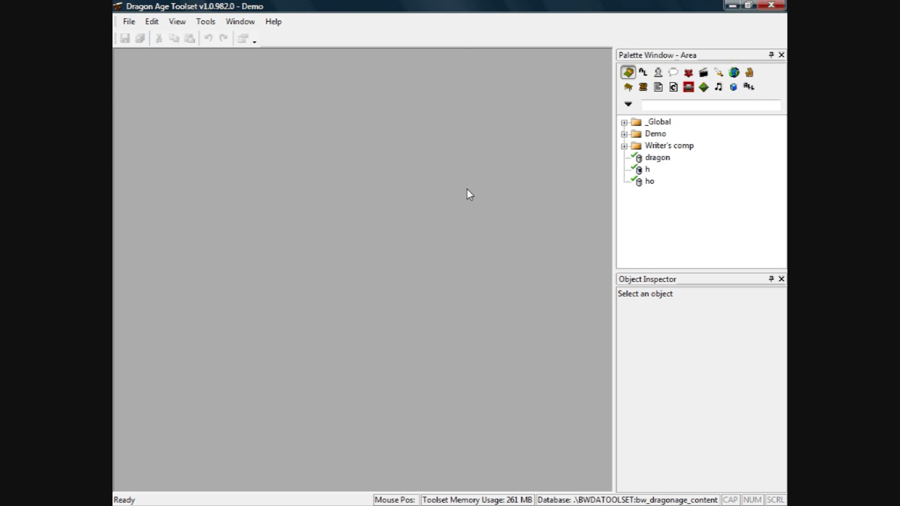
- Show the File menu's New submenu listing the creatable resource types
click(129, 22)
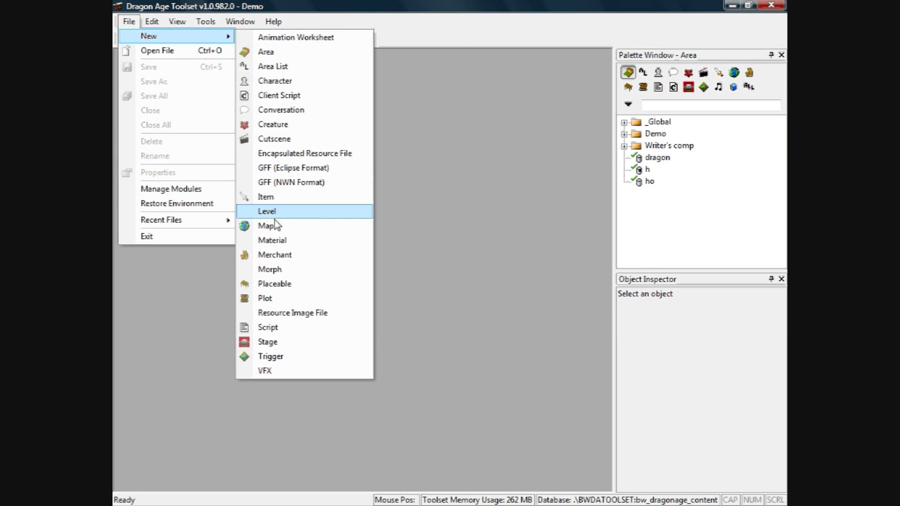
- Create a new Room Level through the Level Creation Wizard, producing an untitled level with New Area
click(266, 210)
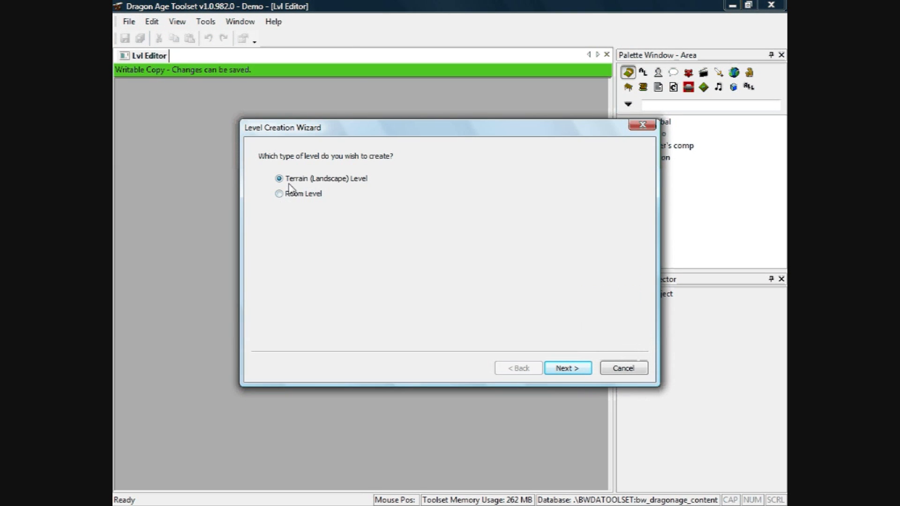
mouse_move(385, 189)
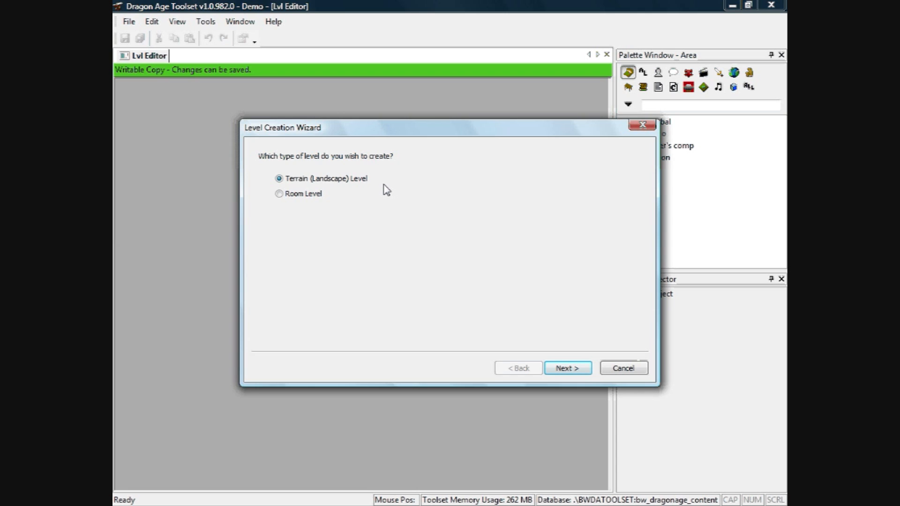
mouse_move(279, 194)
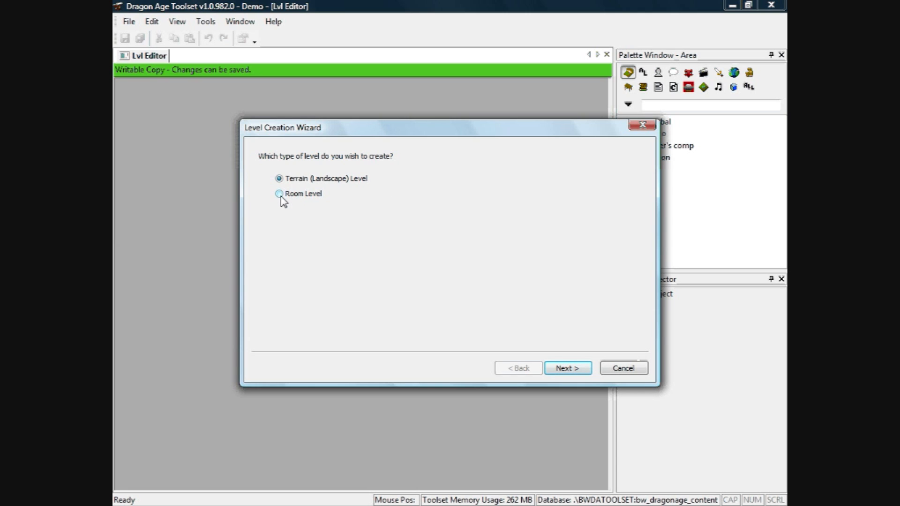
click(279, 193)
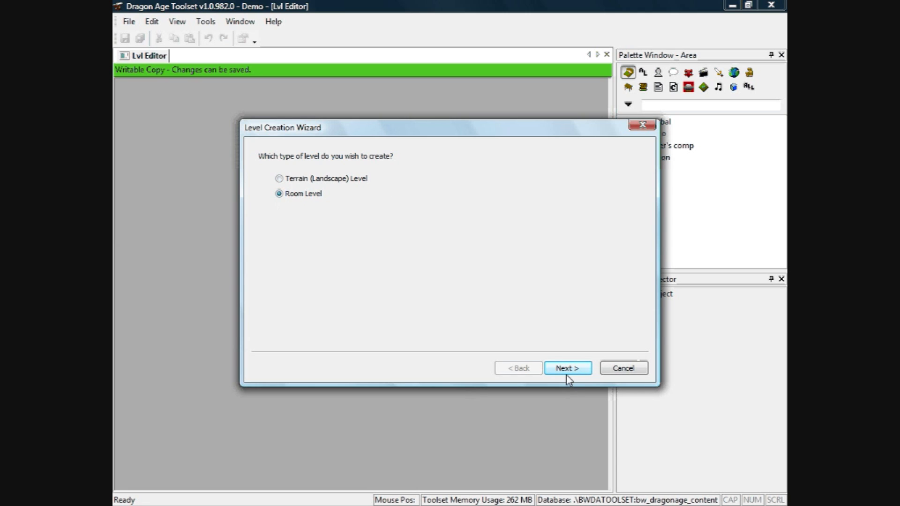
click(566, 367)
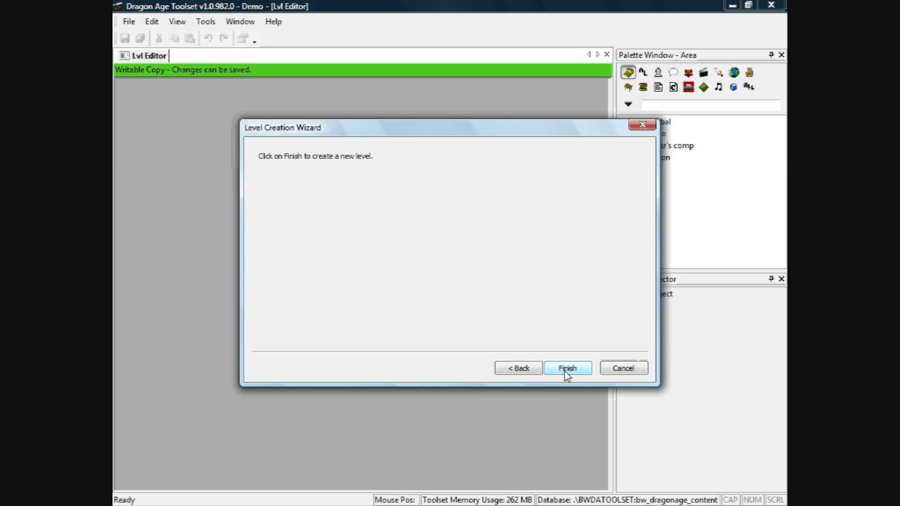
click(566, 368)
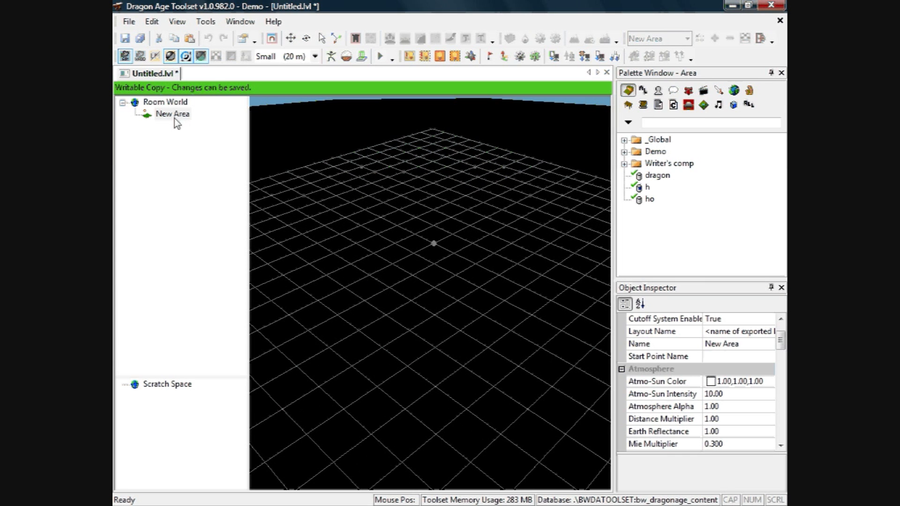
mouse_move(167, 119)
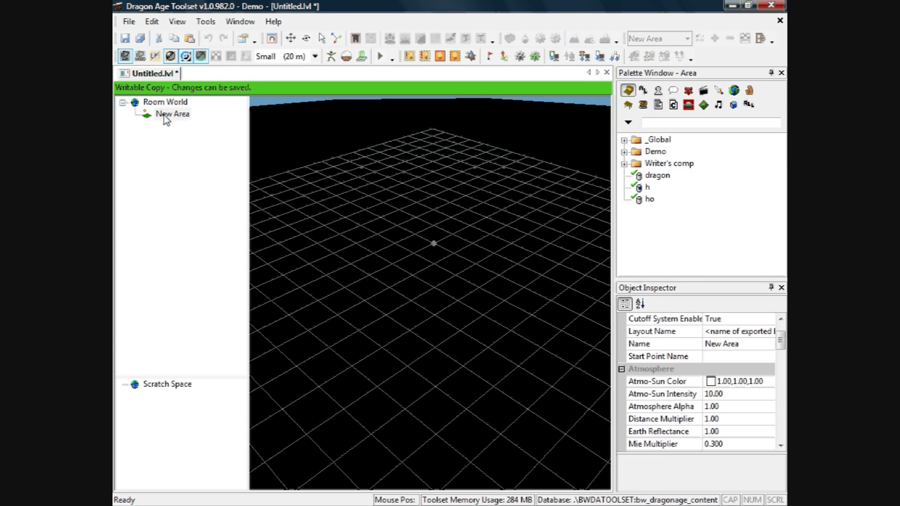
- Insert a New Room node under New Area from its context menu
right_click(172, 114)
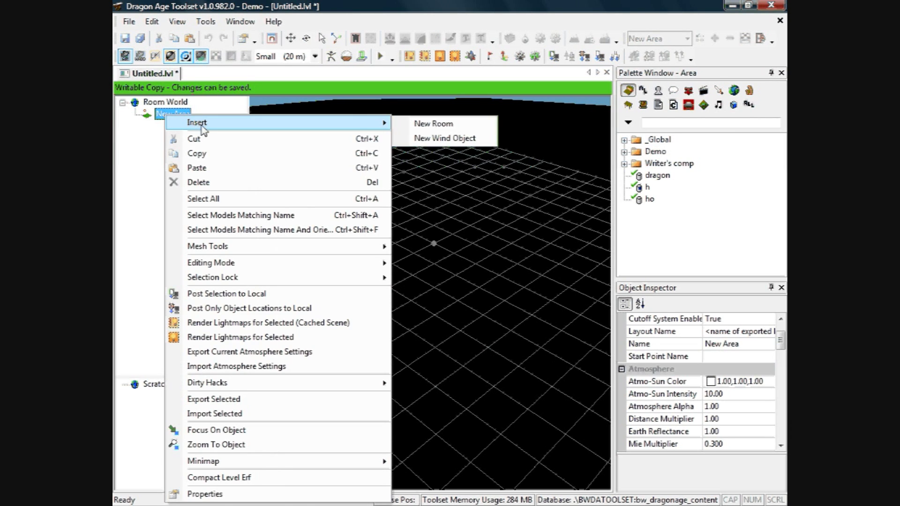
click(433, 123)
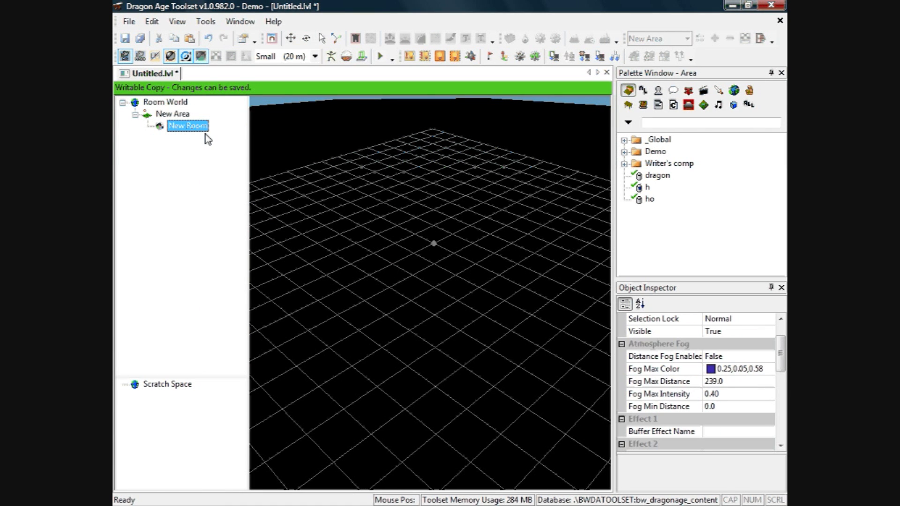
mouse_move(224, 152)
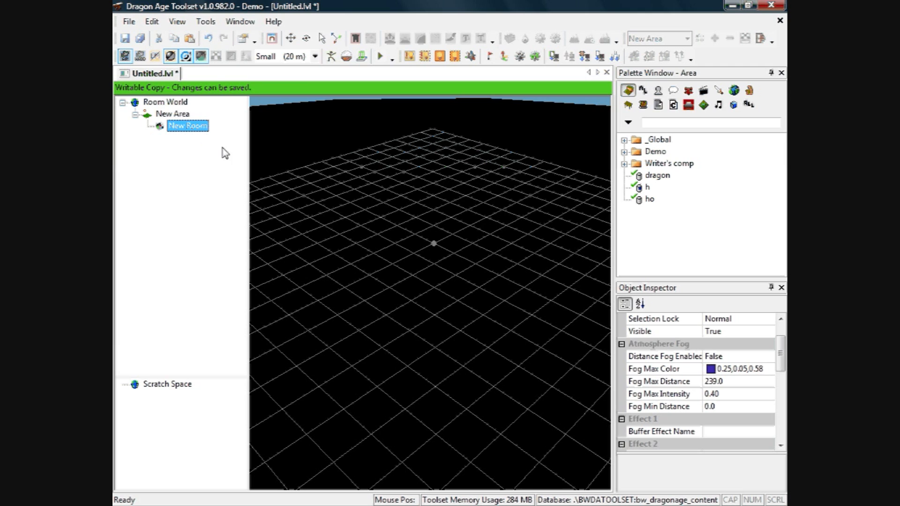
mouse_move(291, 208)
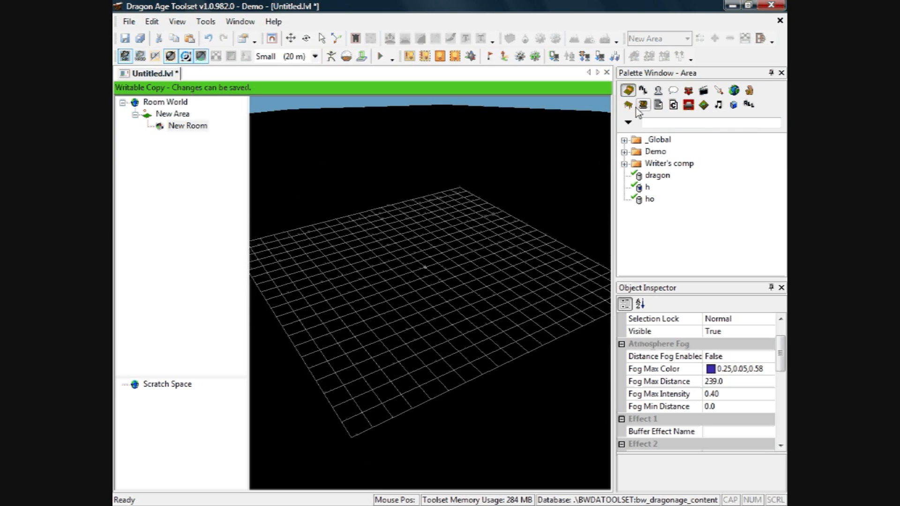
mouse_move(710, 98)
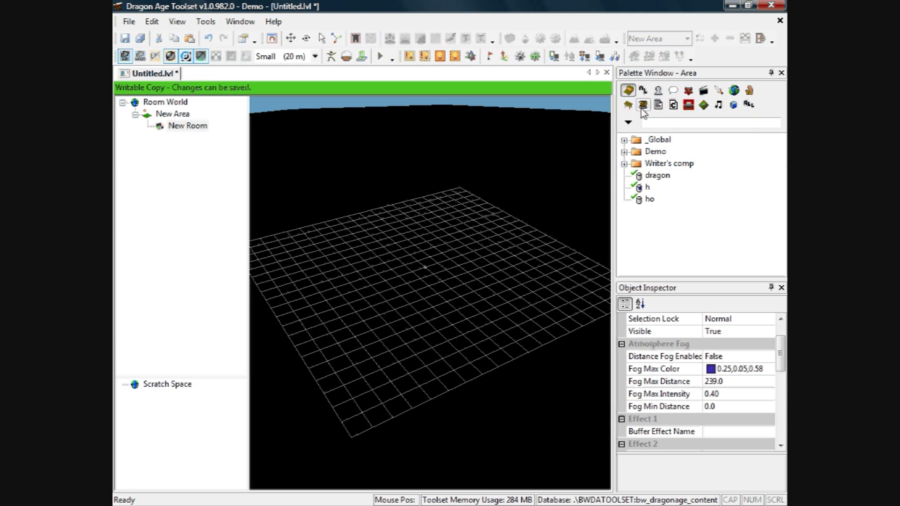
mouse_move(642, 104)
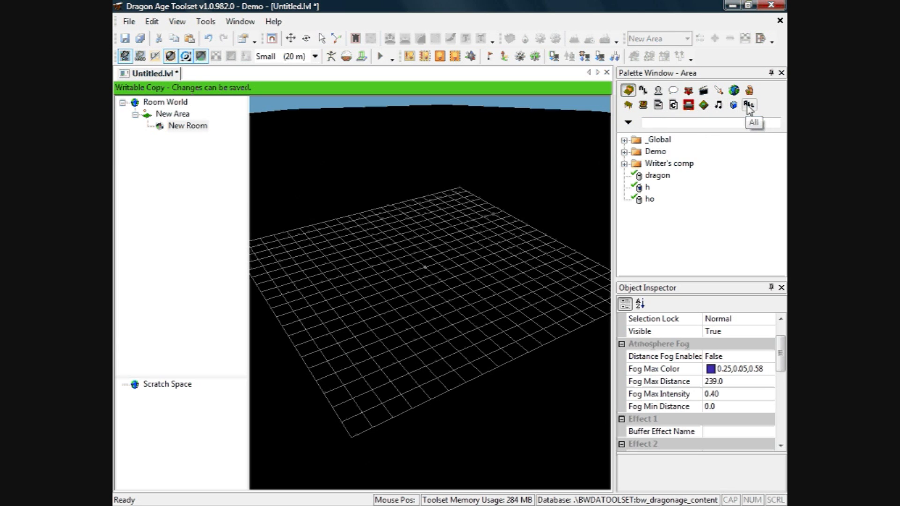
- Show all palette categories, enable Hide folders, and focus the palette search box
click(749, 104)
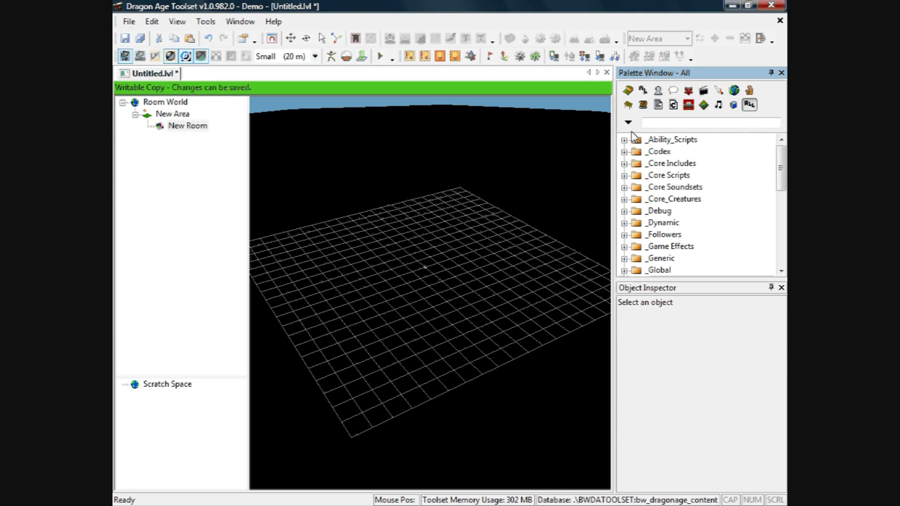
mouse_move(627, 122)
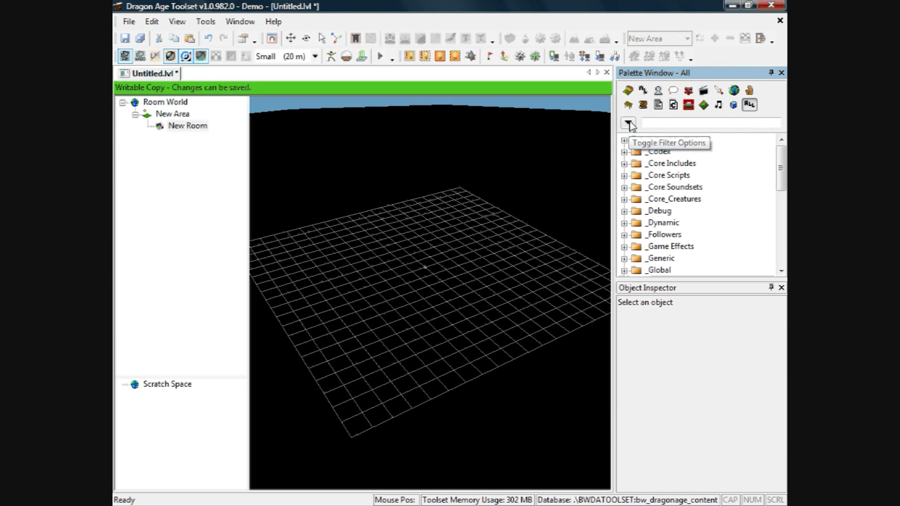
click(627, 122)
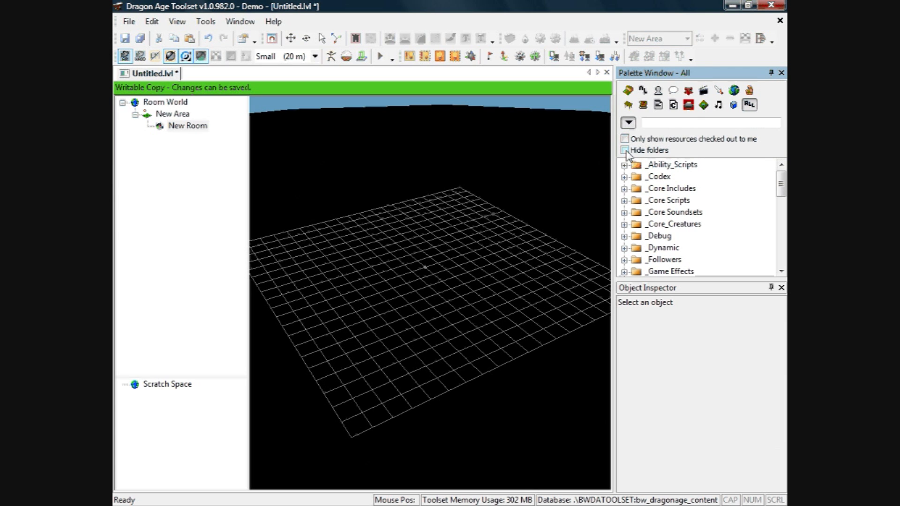
click(624, 150)
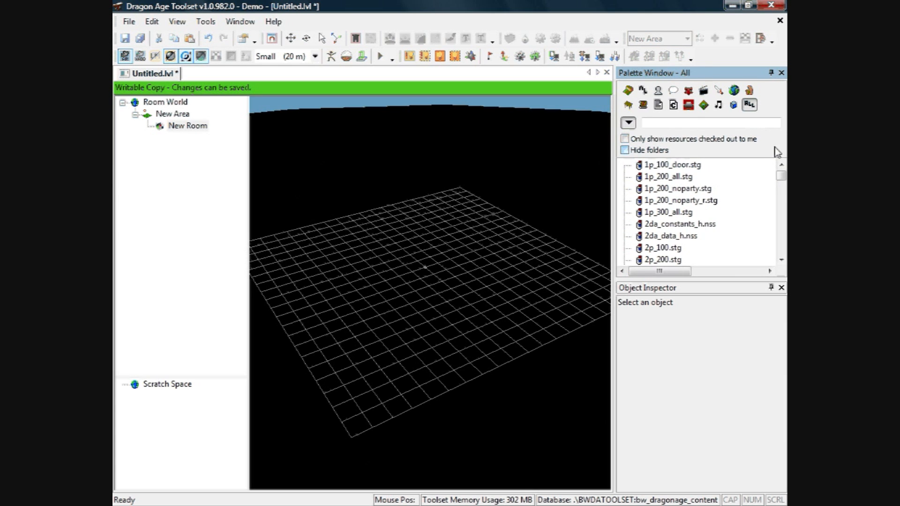
click(625, 150)
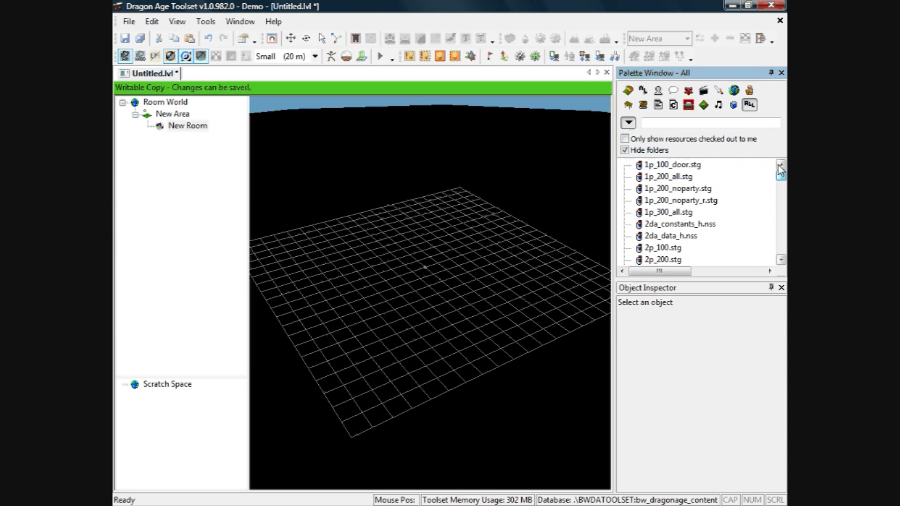
click(712, 122)
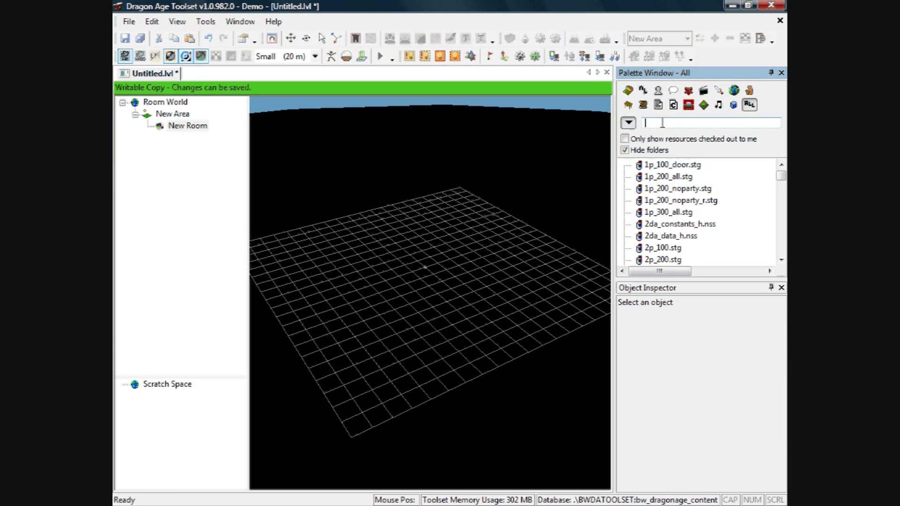
- Search the palette for 'floor' and narrow it to the Model category
text(floor)
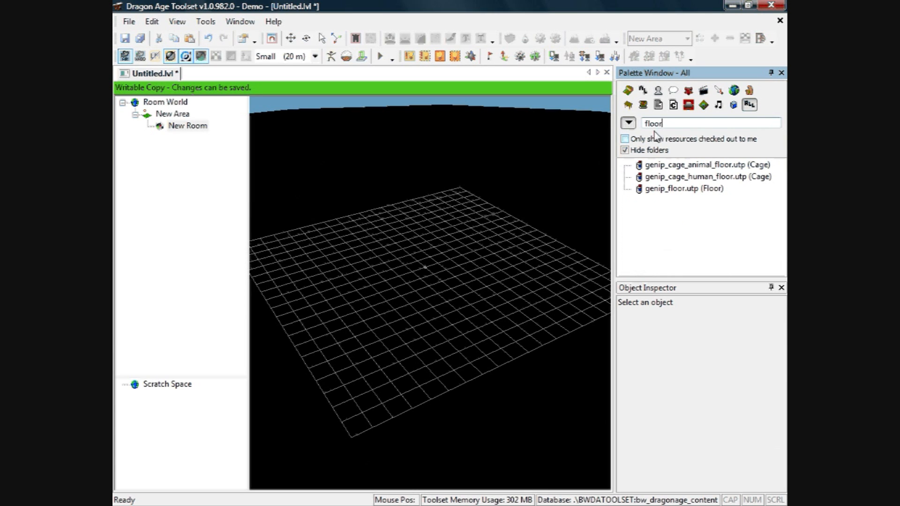
mouse_move(705, 152)
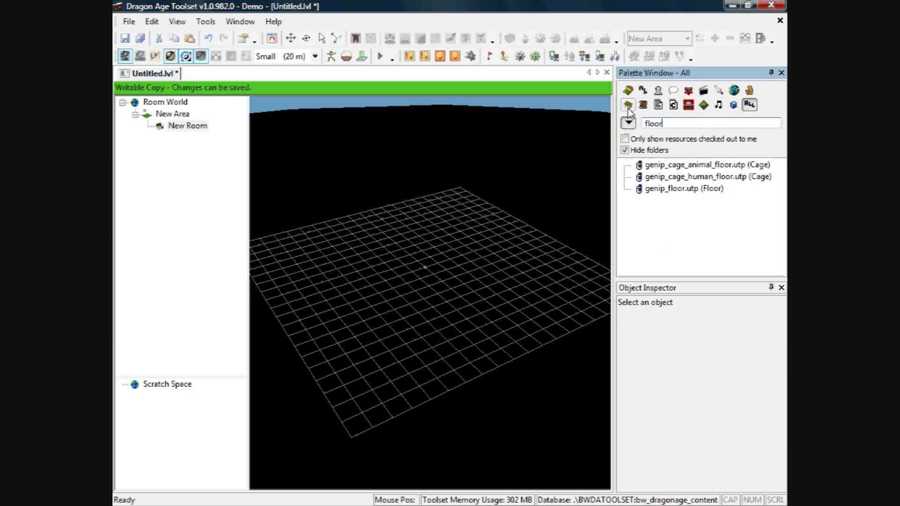
mouse_move(718, 104)
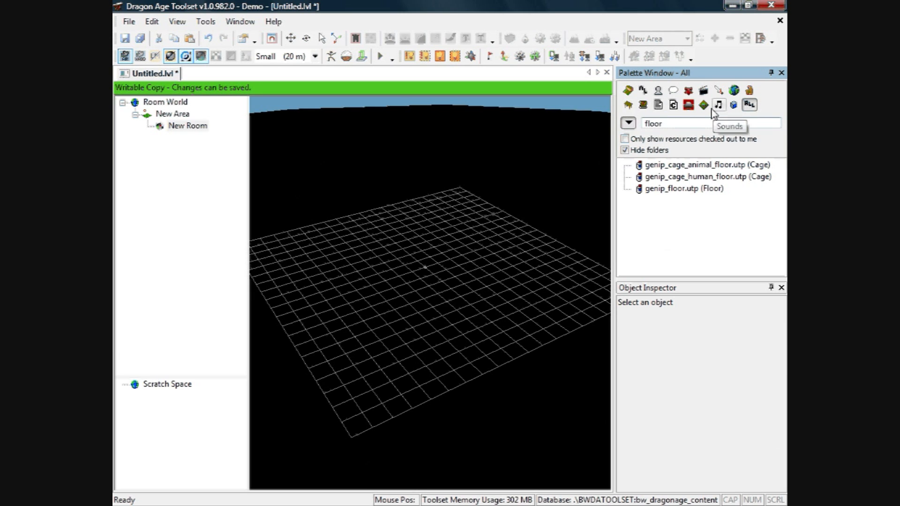
mouse_move(627, 104)
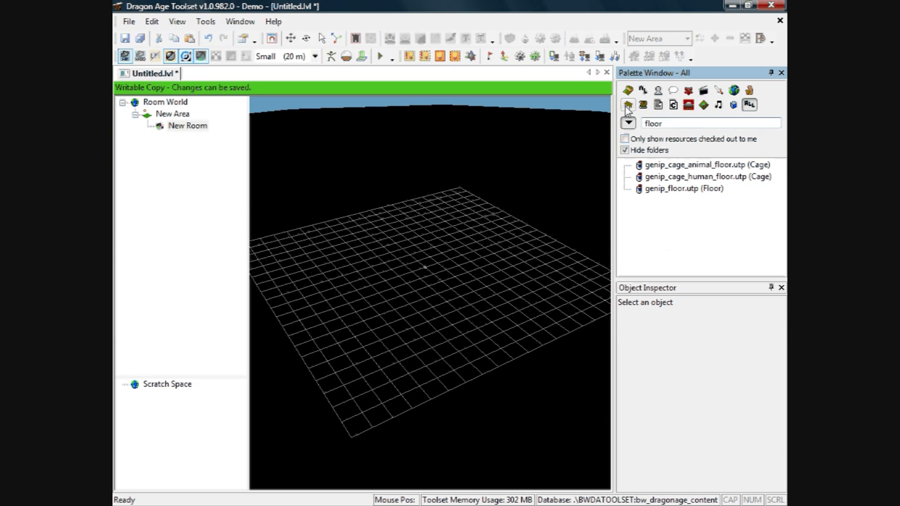
click(627, 104)
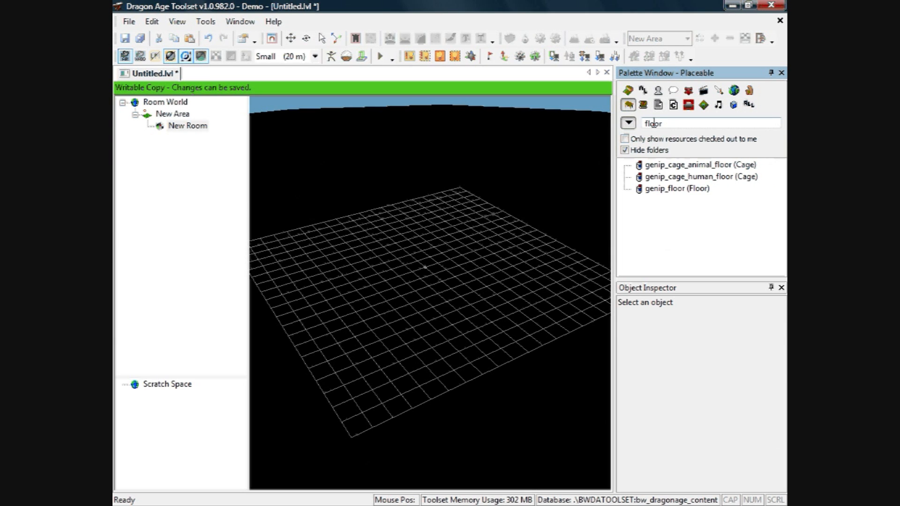
click(733, 104)
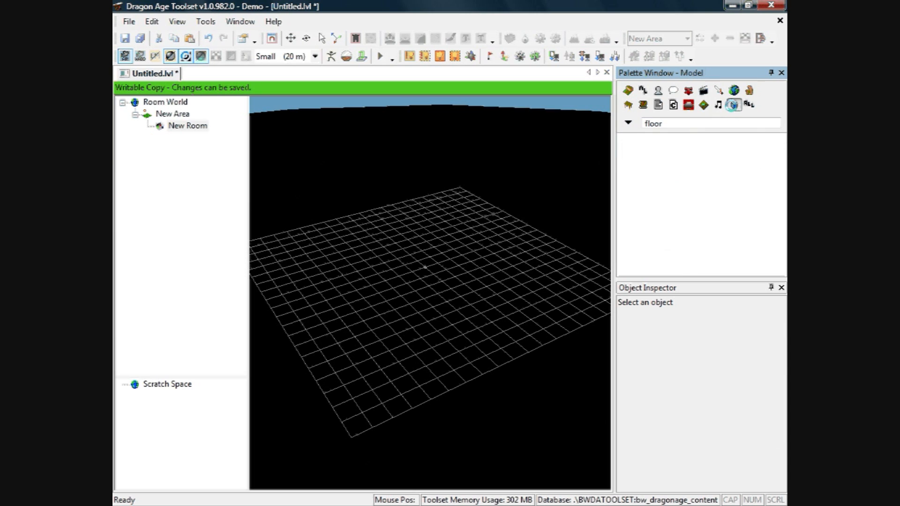
- Pick the fhi_floorwood_0 model and place it on the grid in New Room
click(734, 104)
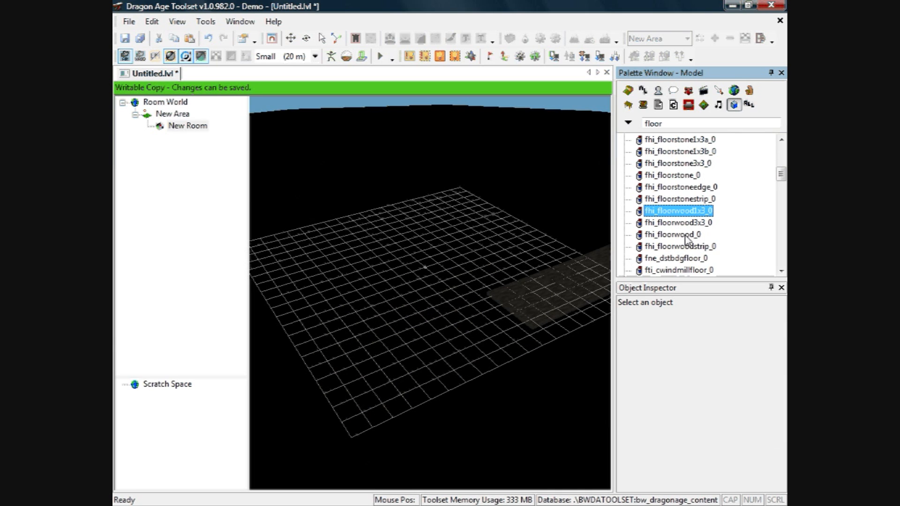
click(674, 234)
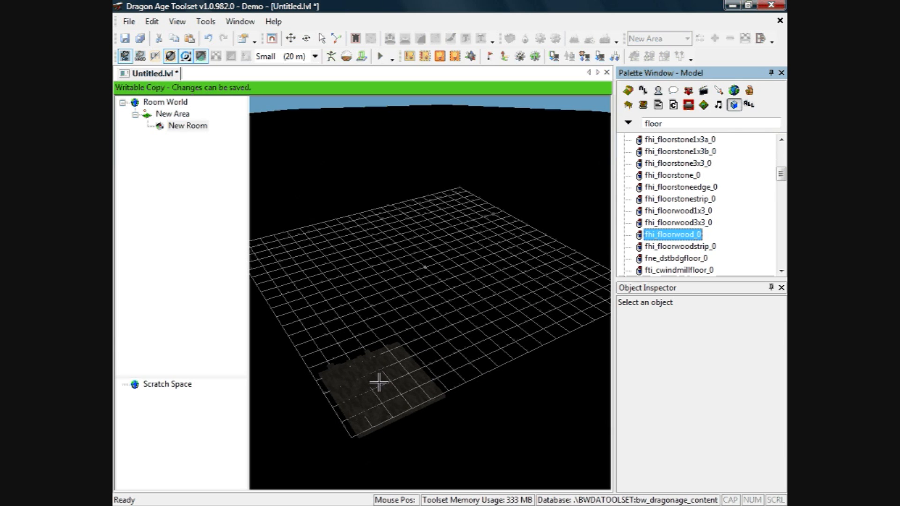
click(187, 124)
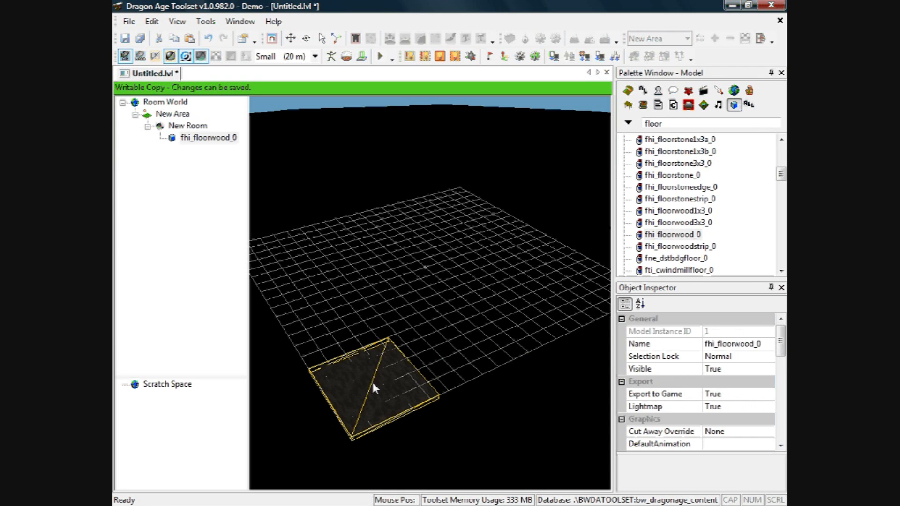
click(671, 235)
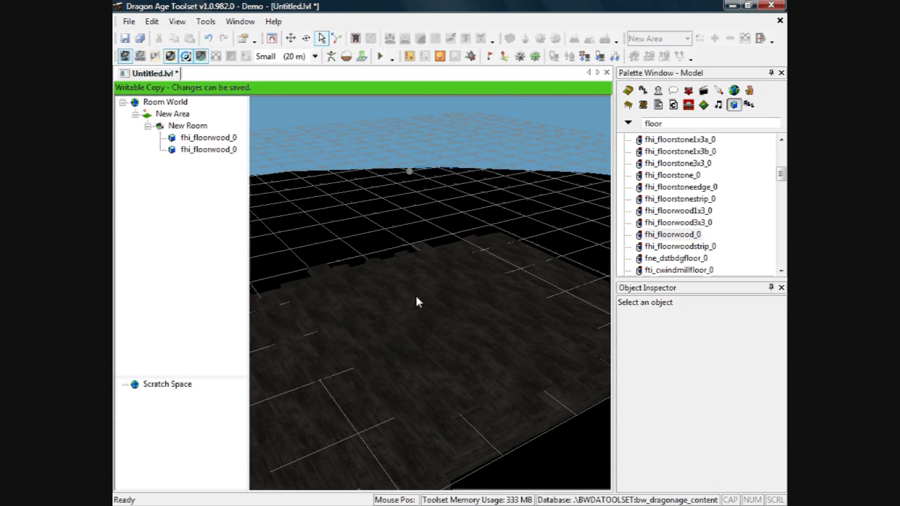
- Select the second fhi_floorwood_0 tile beside the first to show its properties
click(458, 334)
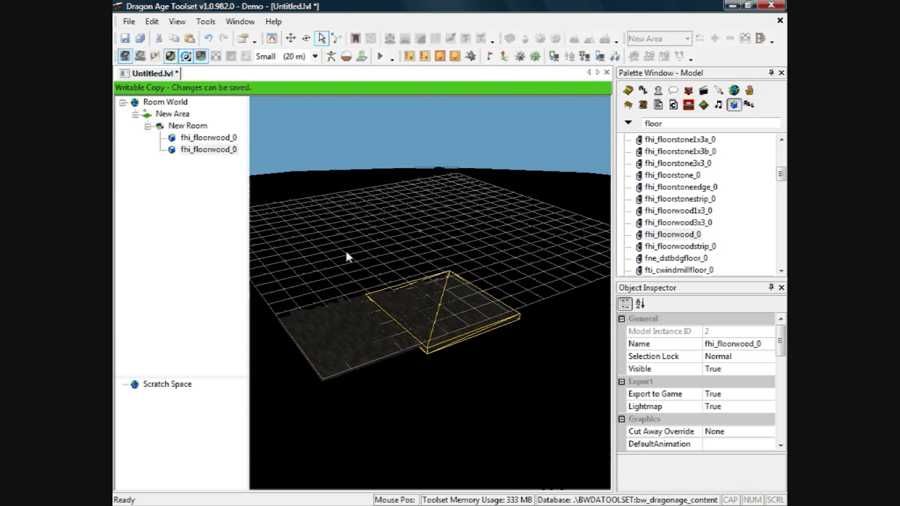
mouse_move(490, 195)
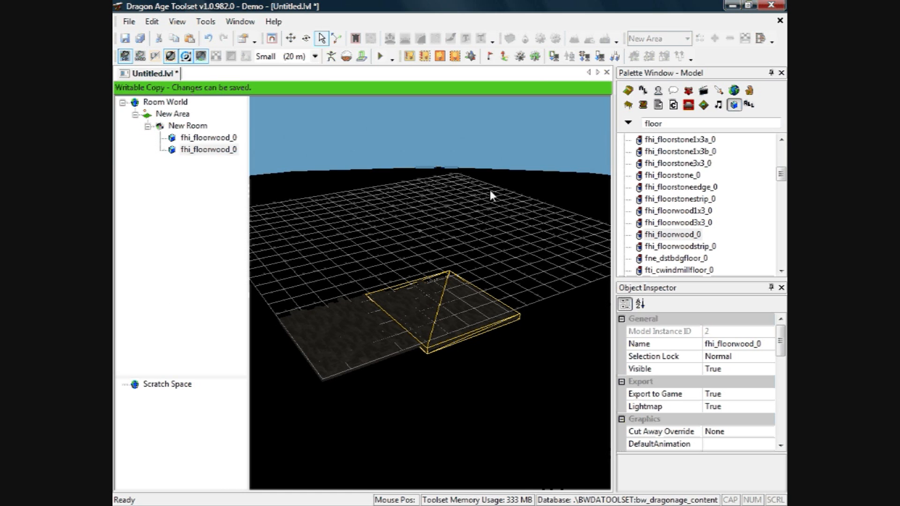
mouse_move(414, 295)
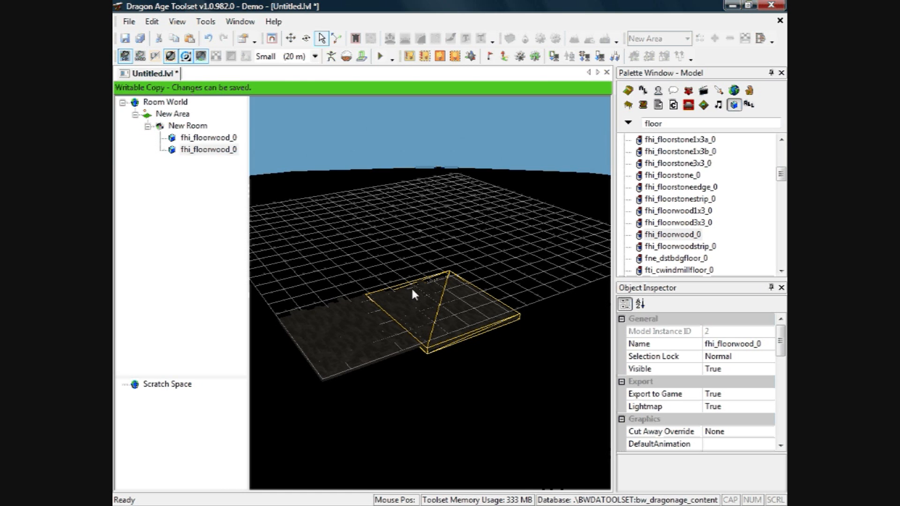
scroll(up, 3)
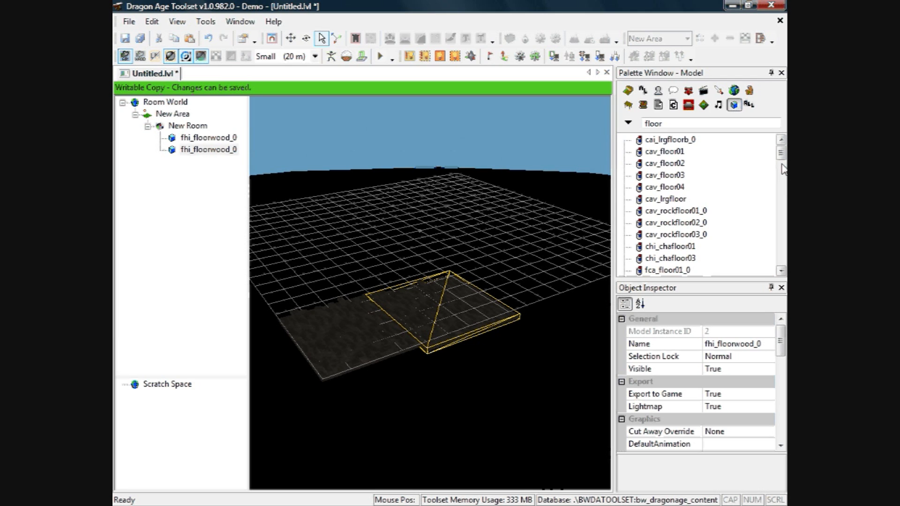
mouse_move(493, 292)
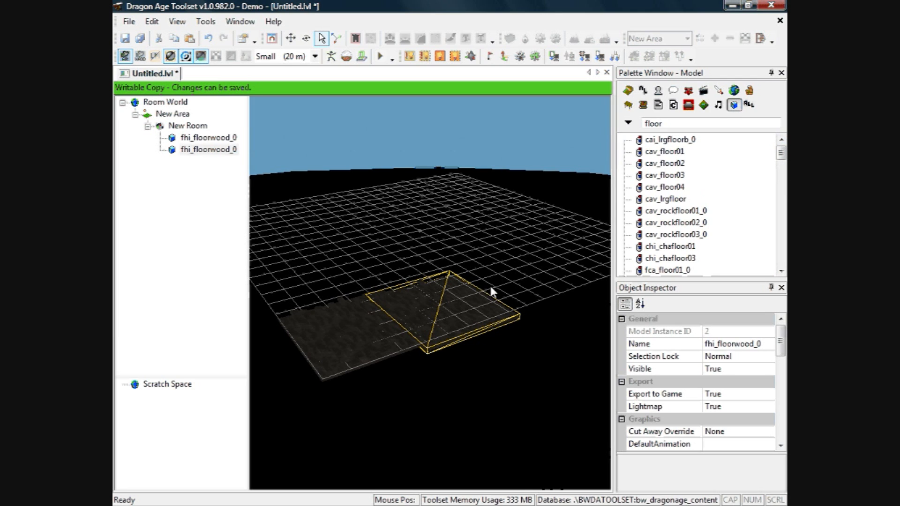
mouse_move(464, 294)
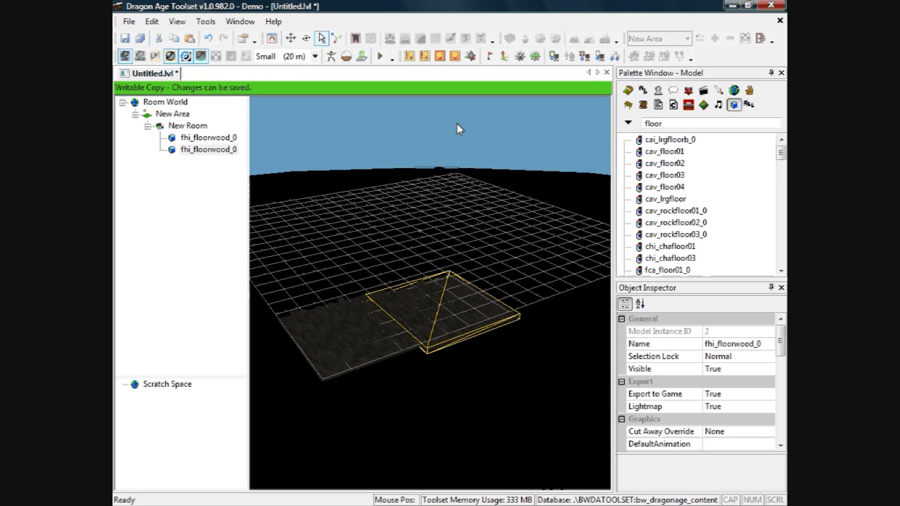
mouse_move(129, 22)
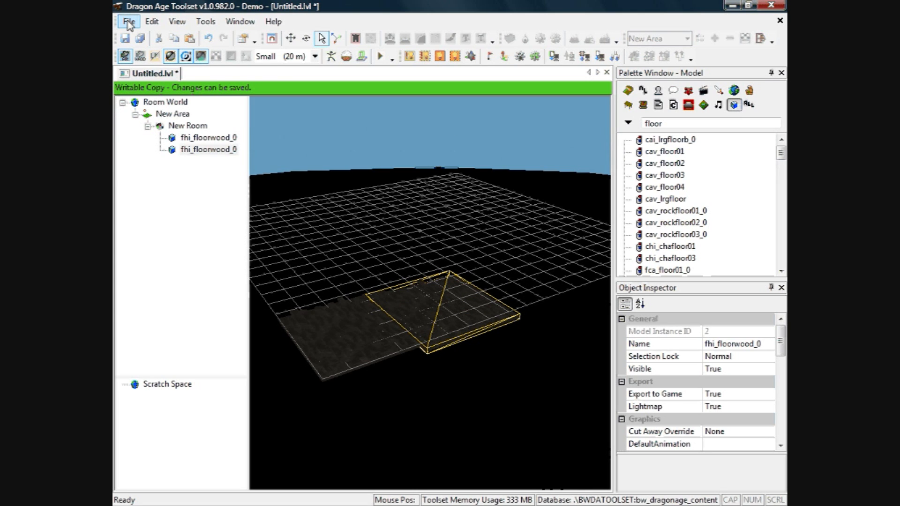